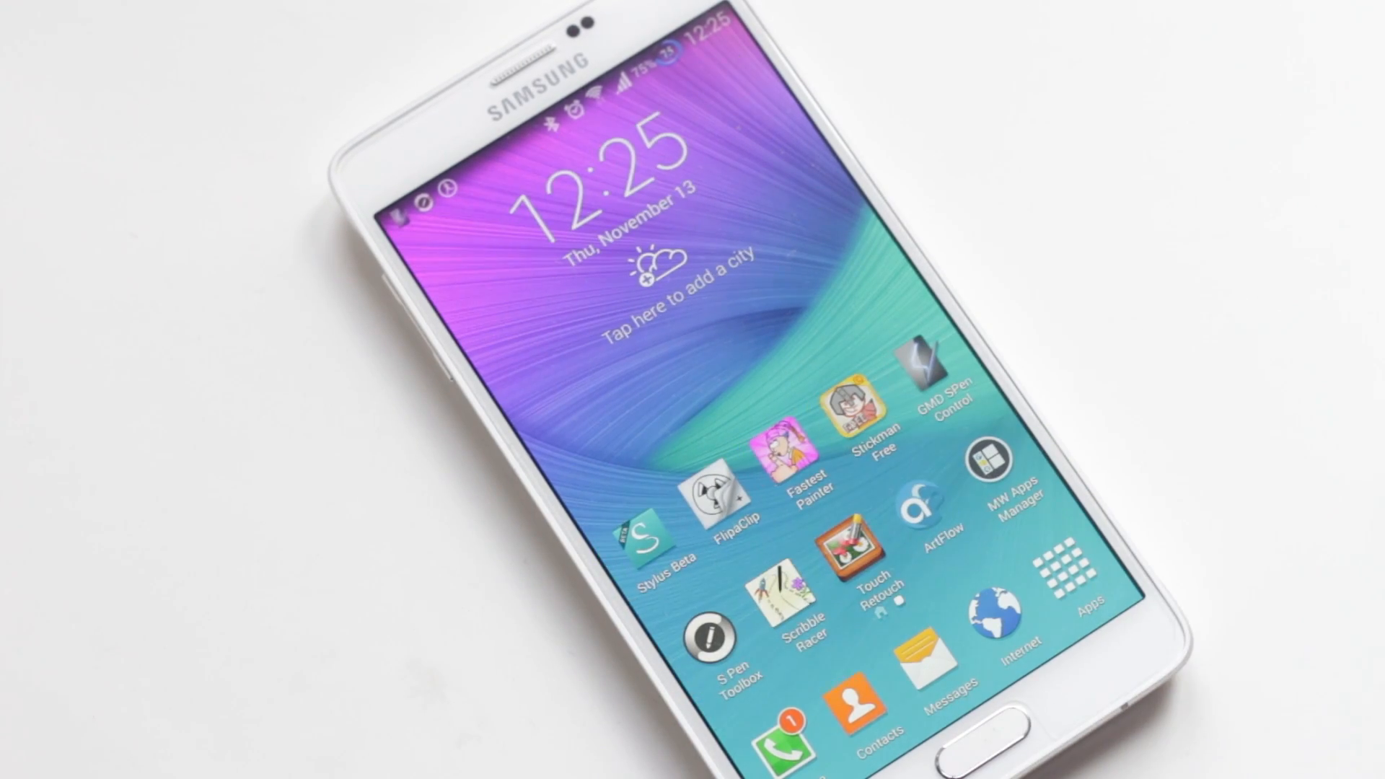
# - Launch GMD SPen Control and browse gestures, with gesture overtaking and path drawing enabled
pyautogui.click(928, 378)
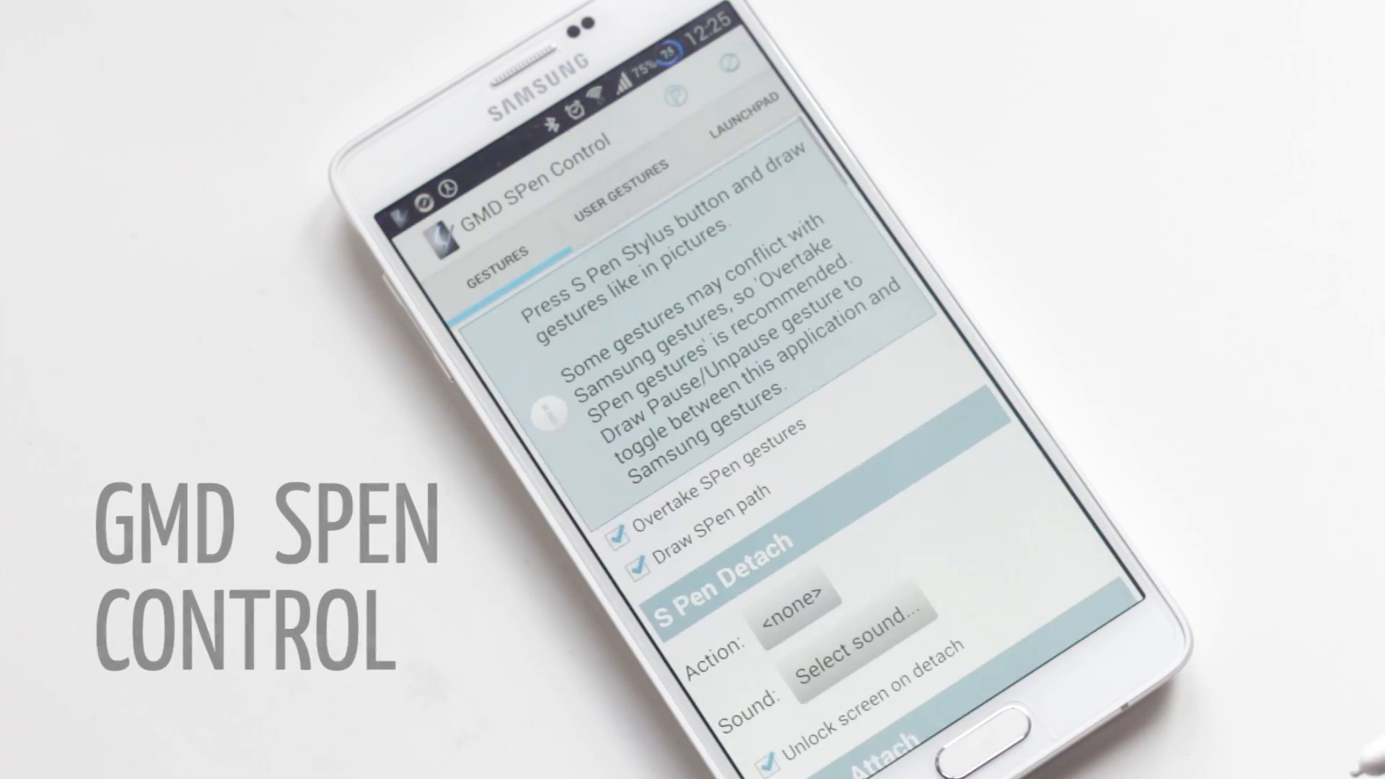
pyautogui.scroll(-3)
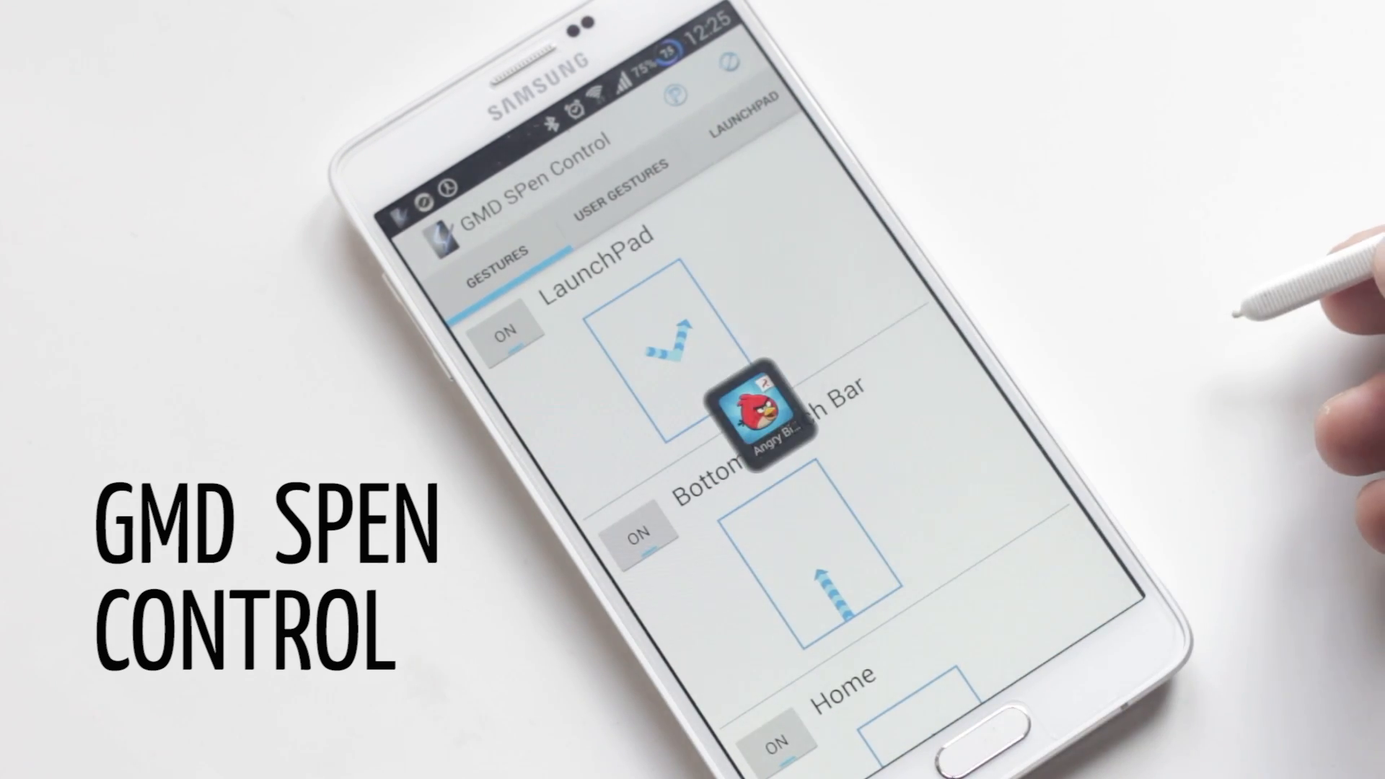
pyautogui.click(761, 412)
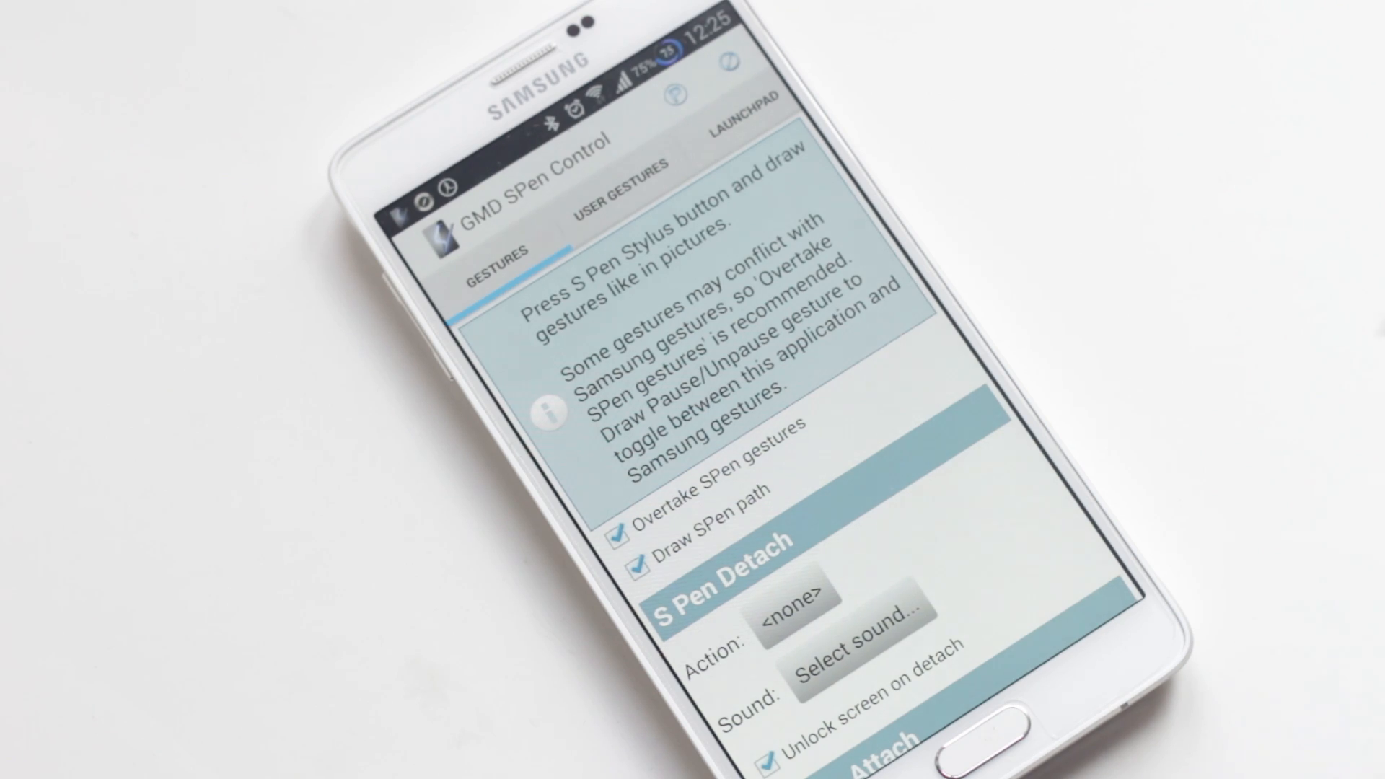
# - Scroll through the LaunchPad settings: user items, normal icon sizes, four items wide
pyautogui.scroll(-3)
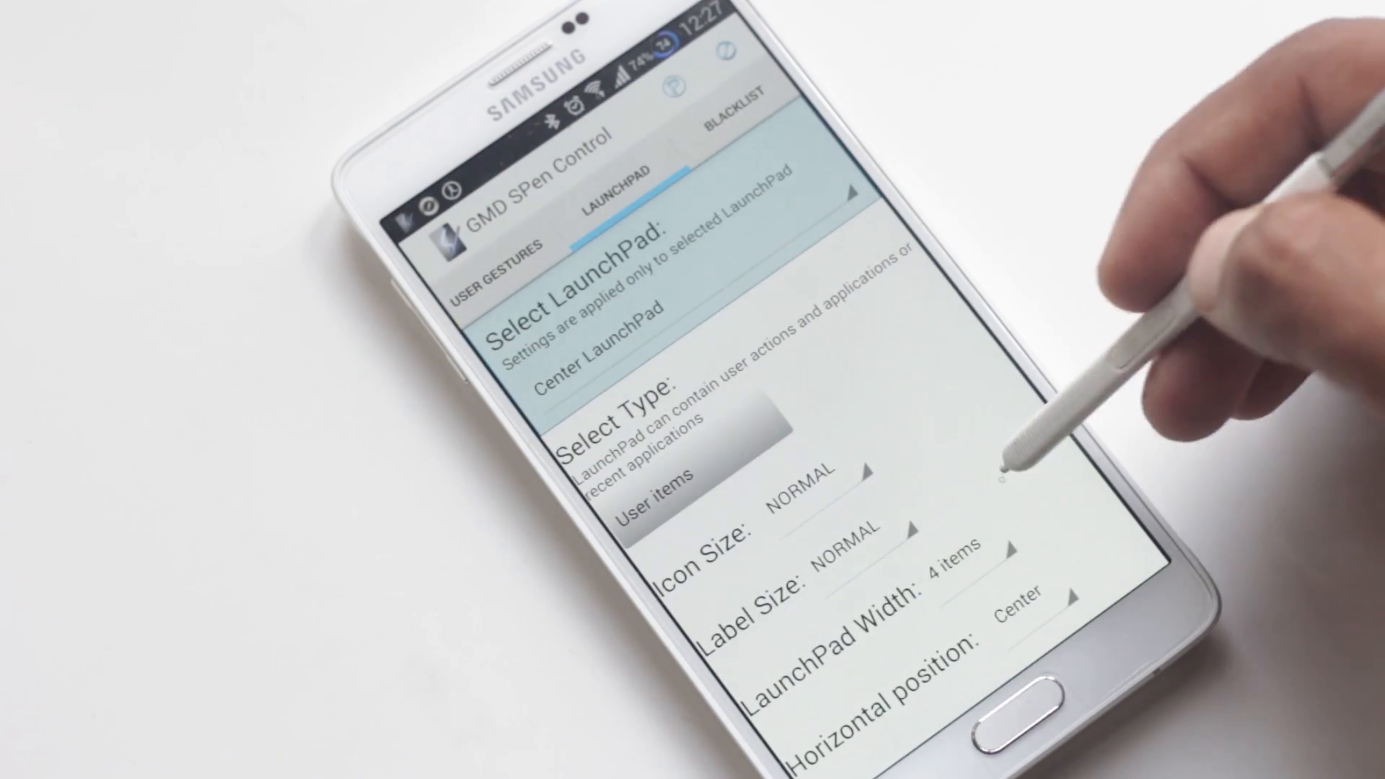
pyautogui.scroll(-3)
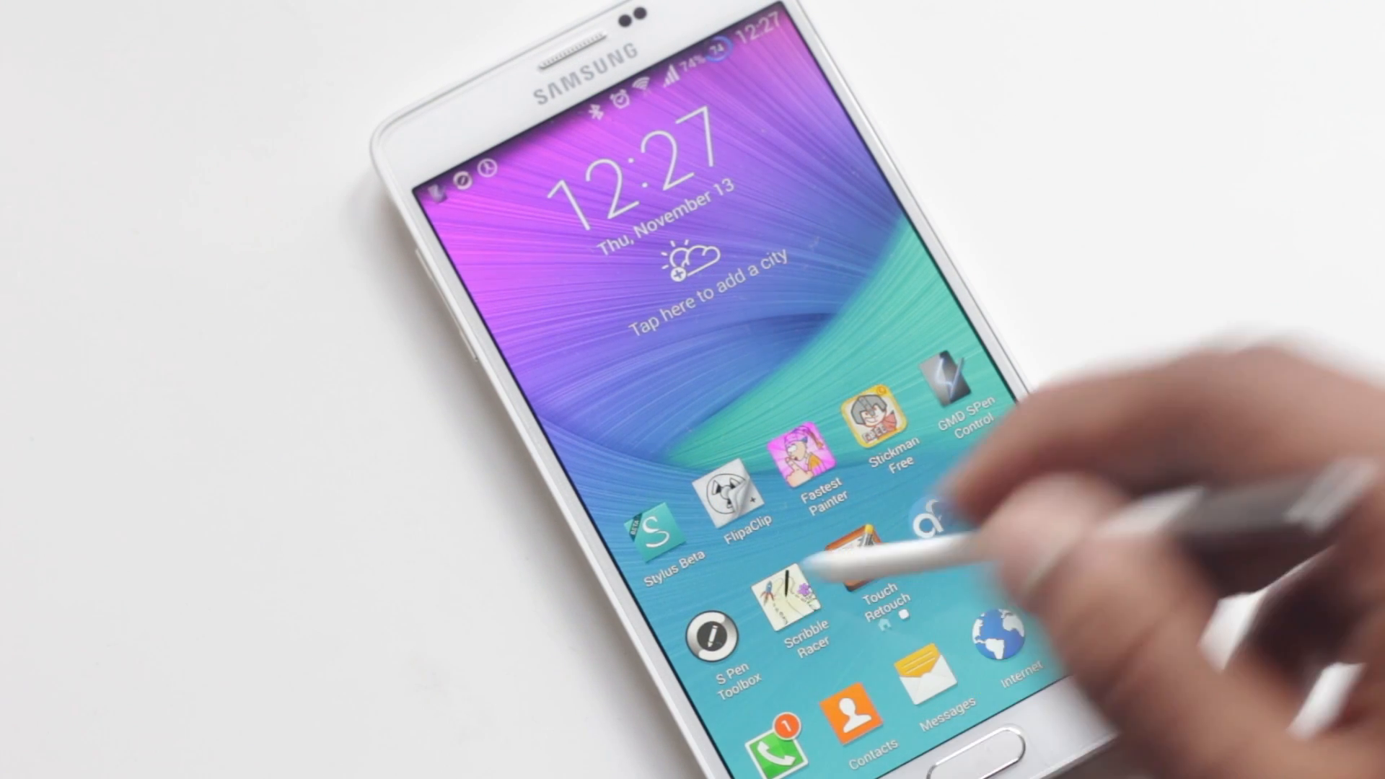
pyautogui.click(797, 607)
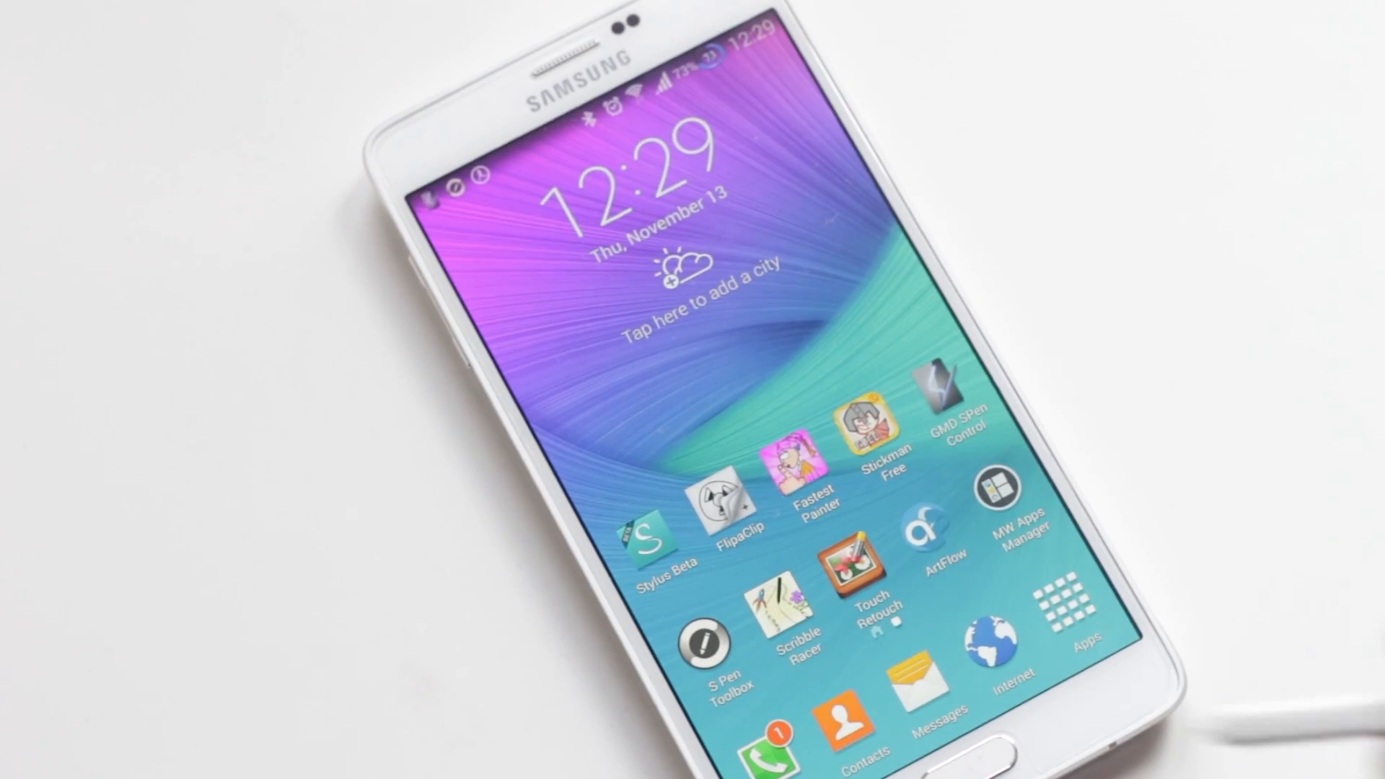
# - Launch Touch Retouch from its home screen icon
pyautogui.click(853, 571)
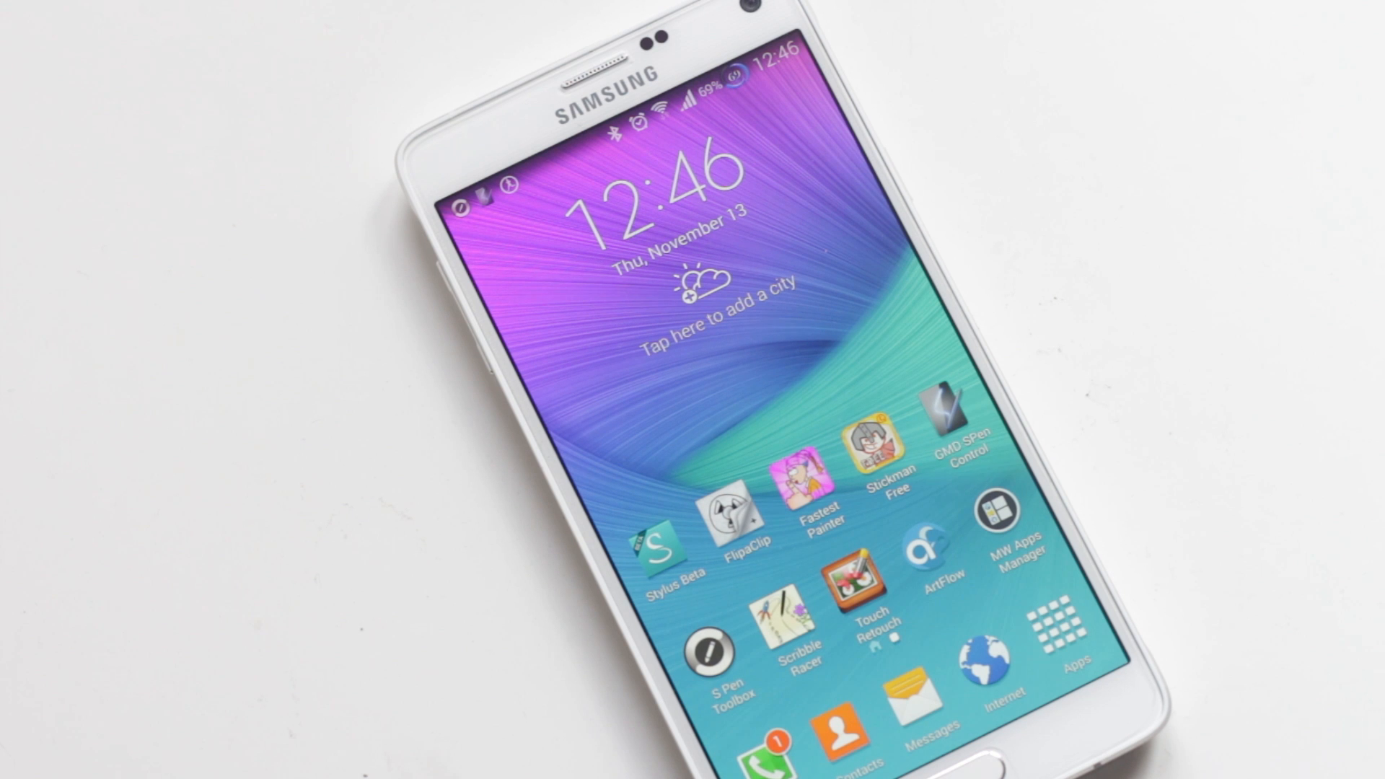
pyautogui.click(1000, 511)
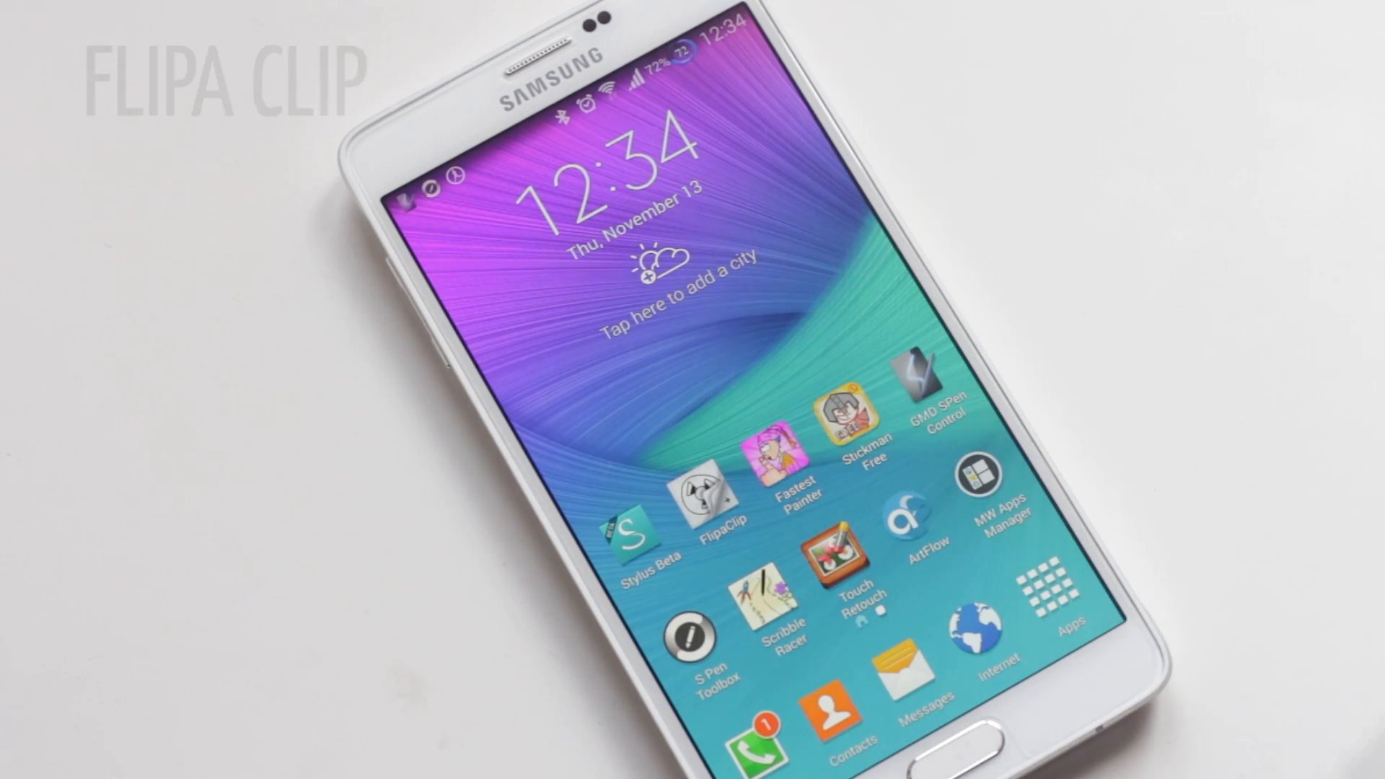
# - Launch FlipaClip and work in the animation layers list for the letter-by-letter 'Subs' animation
pyautogui.click(713, 498)
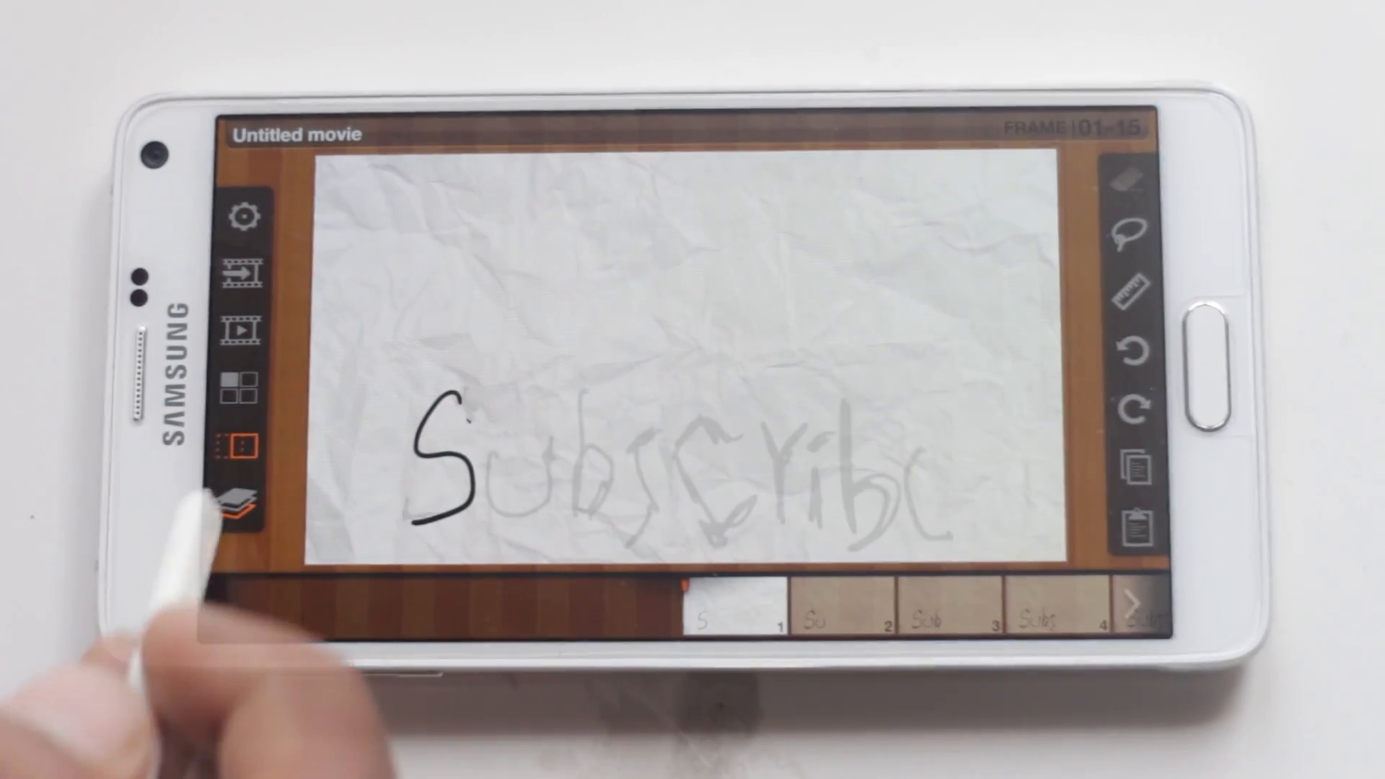
pyautogui.click(242, 509)
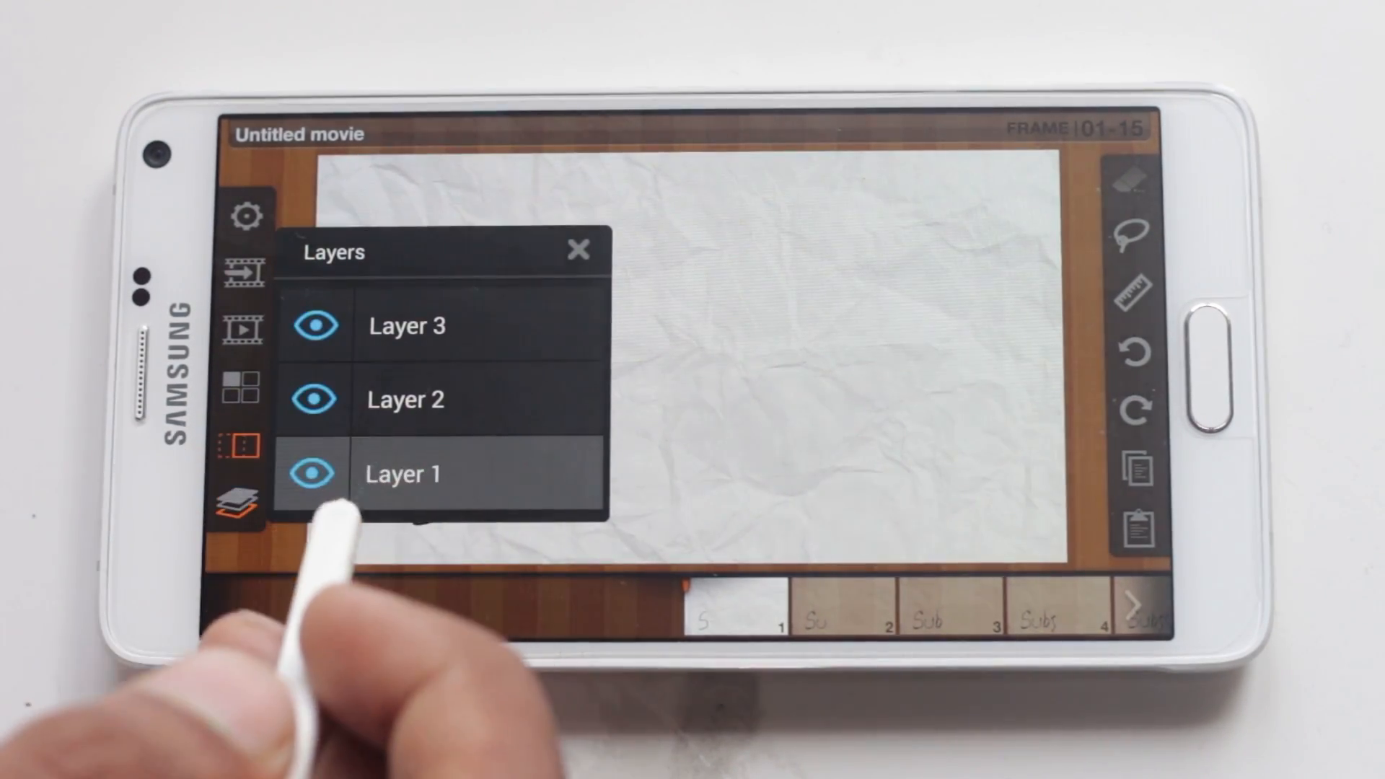
pyautogui.click(579, 251)
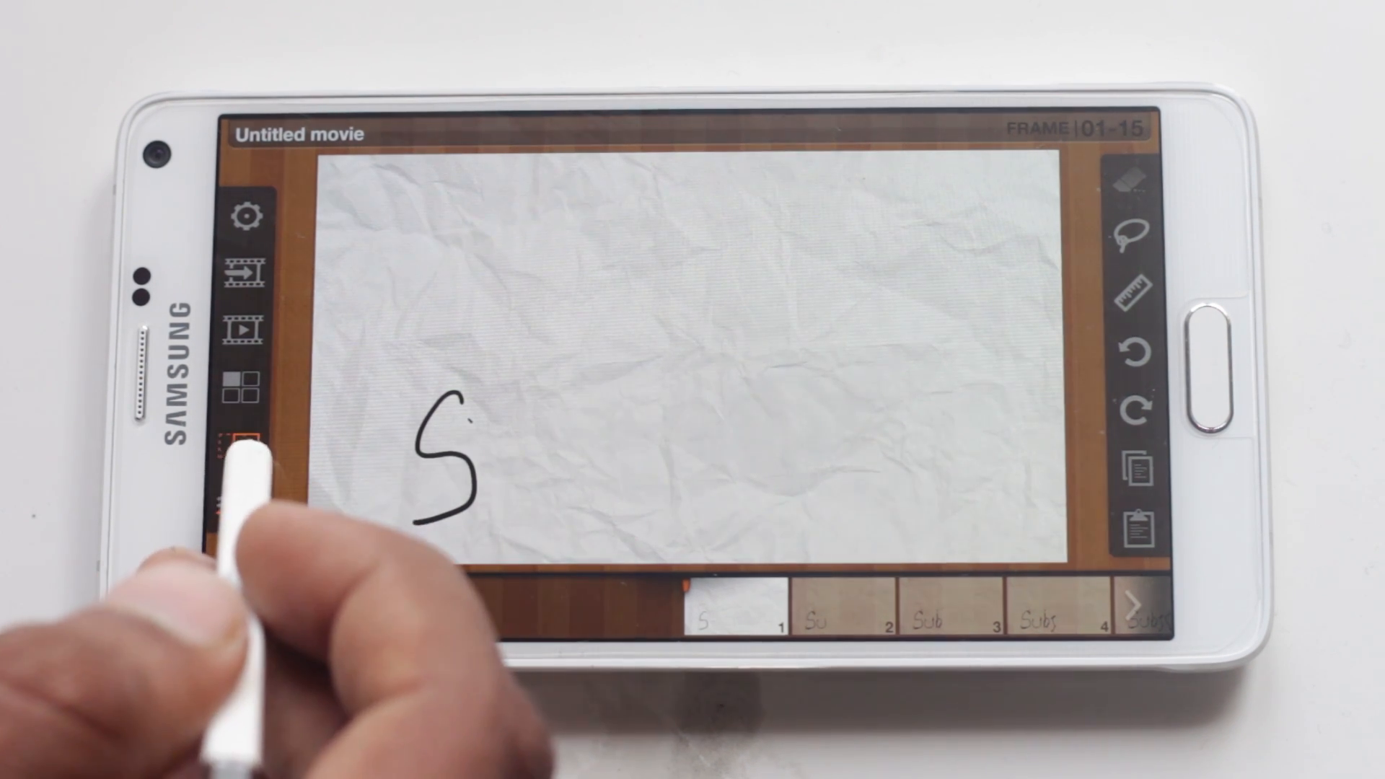
pyautogui.click(245, 386)
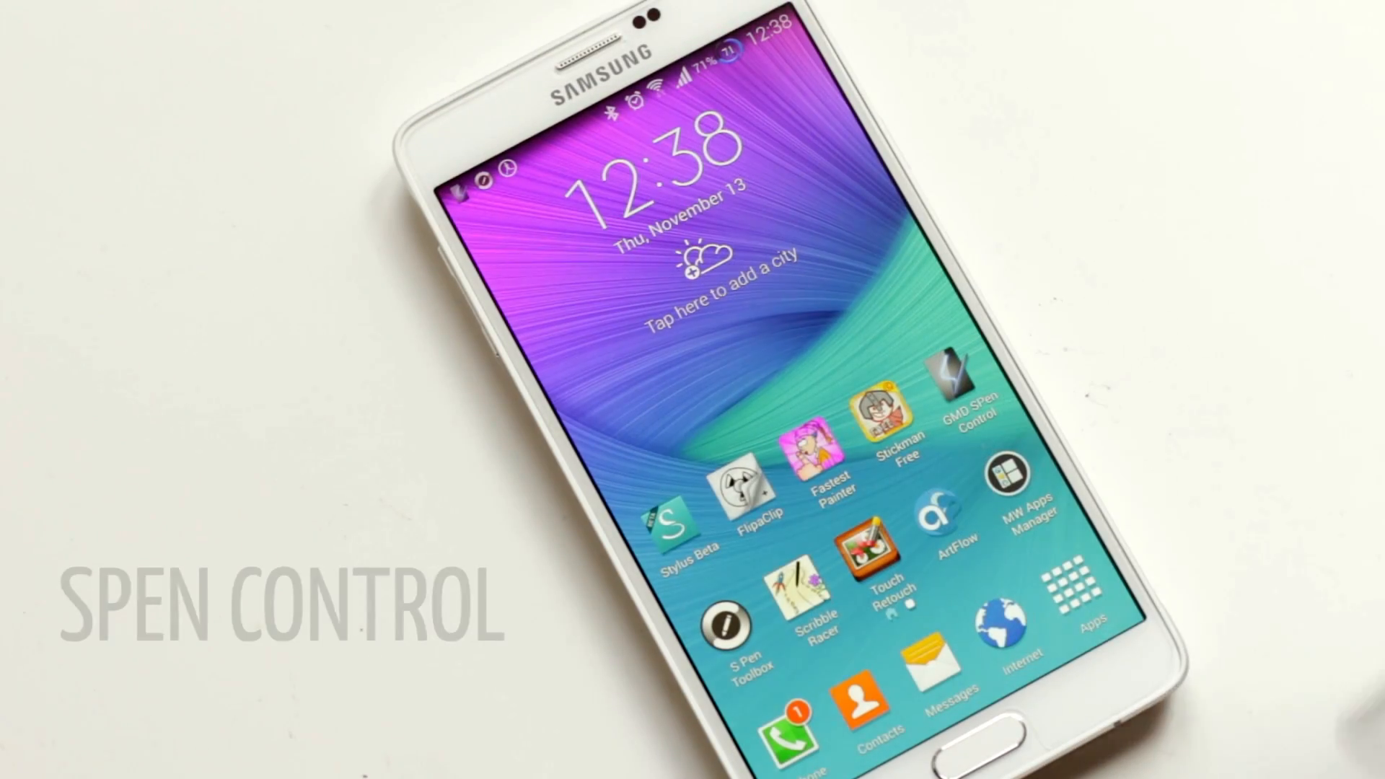
# - Launch S Pen Toolbox and set the action slot type to Application
pyautogui.click(731, 641)
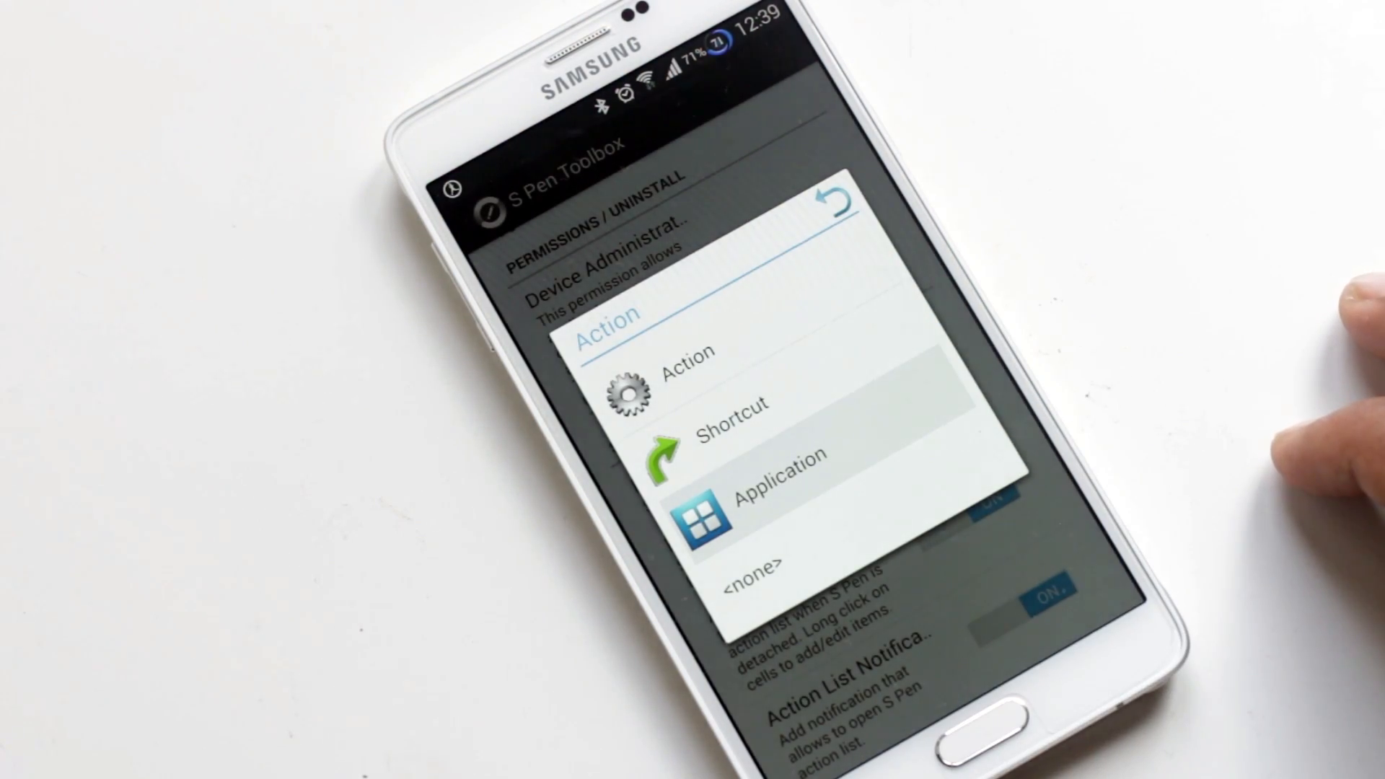
pyautogui.click(769, 481)
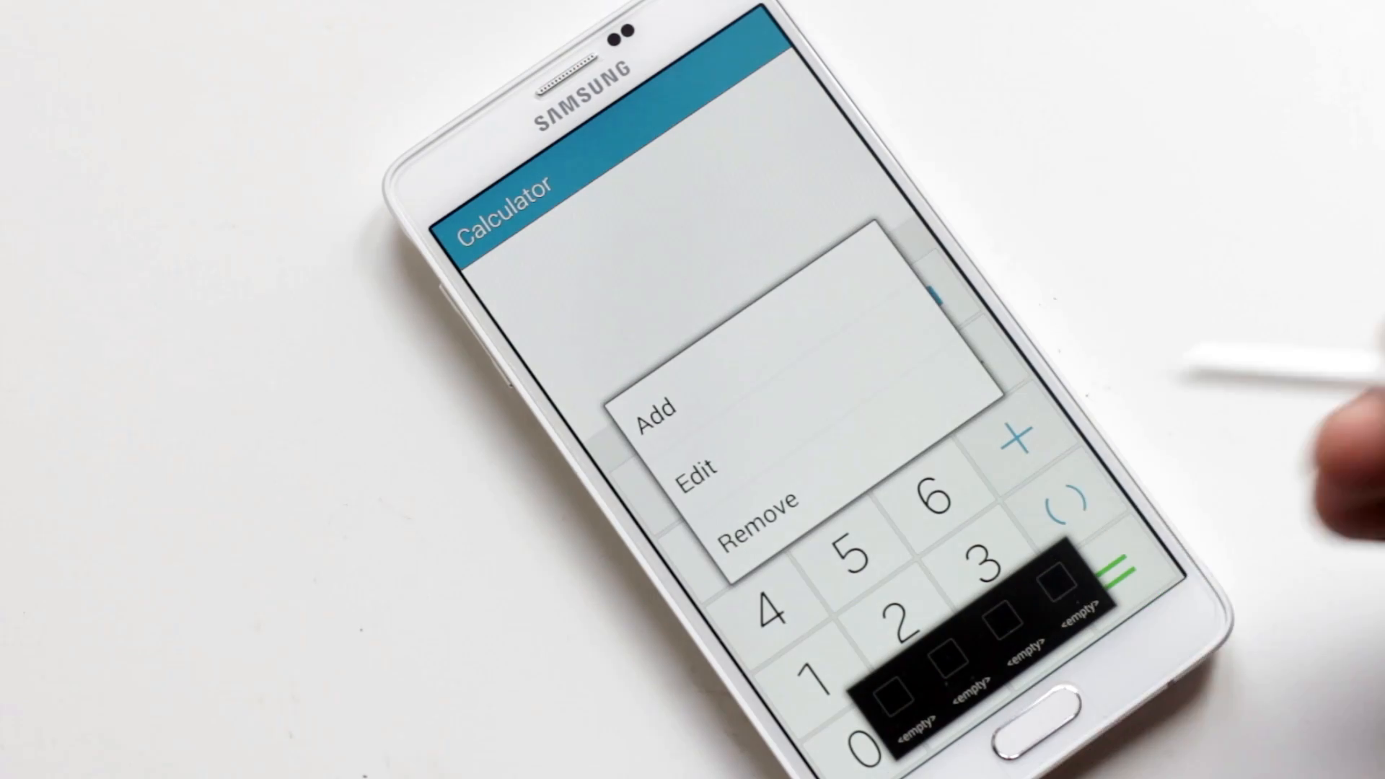
pyautogui.click(652, 427)
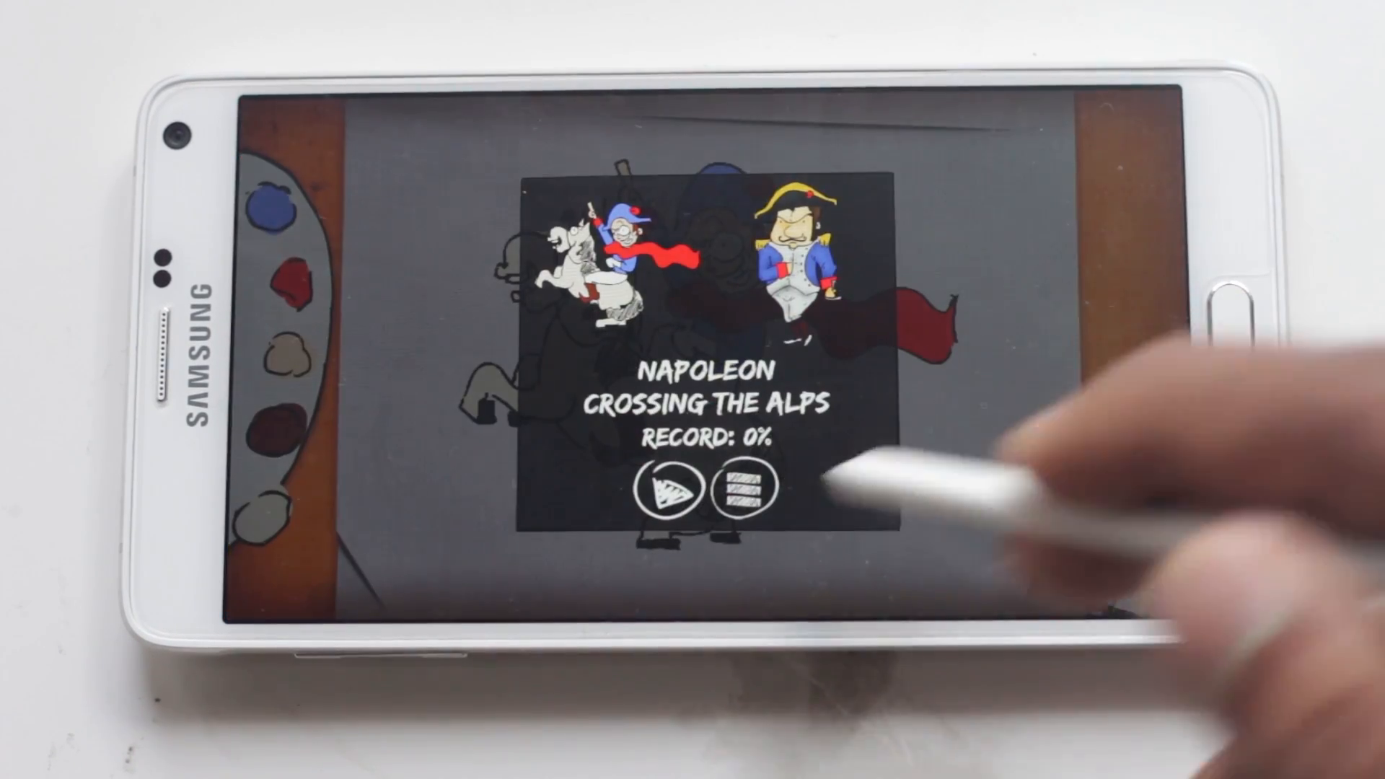
# - Play the Napoleon Crossing the Alps level in Fastest Painter
pyautogui.click(663, 492)
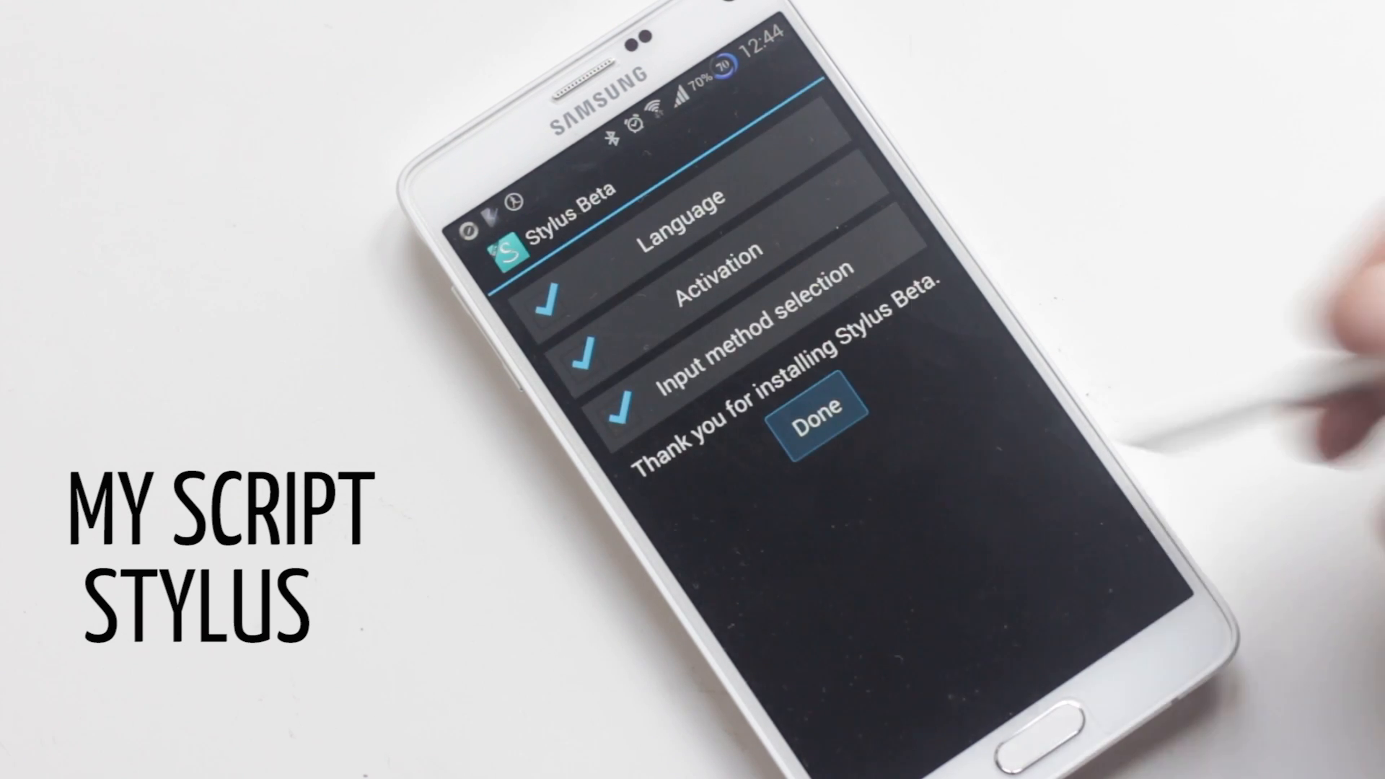
# - Finish Stylus Beta setup and handwrite 'Subscribe tiss' into the search field
pyautogui.click(816, 426)
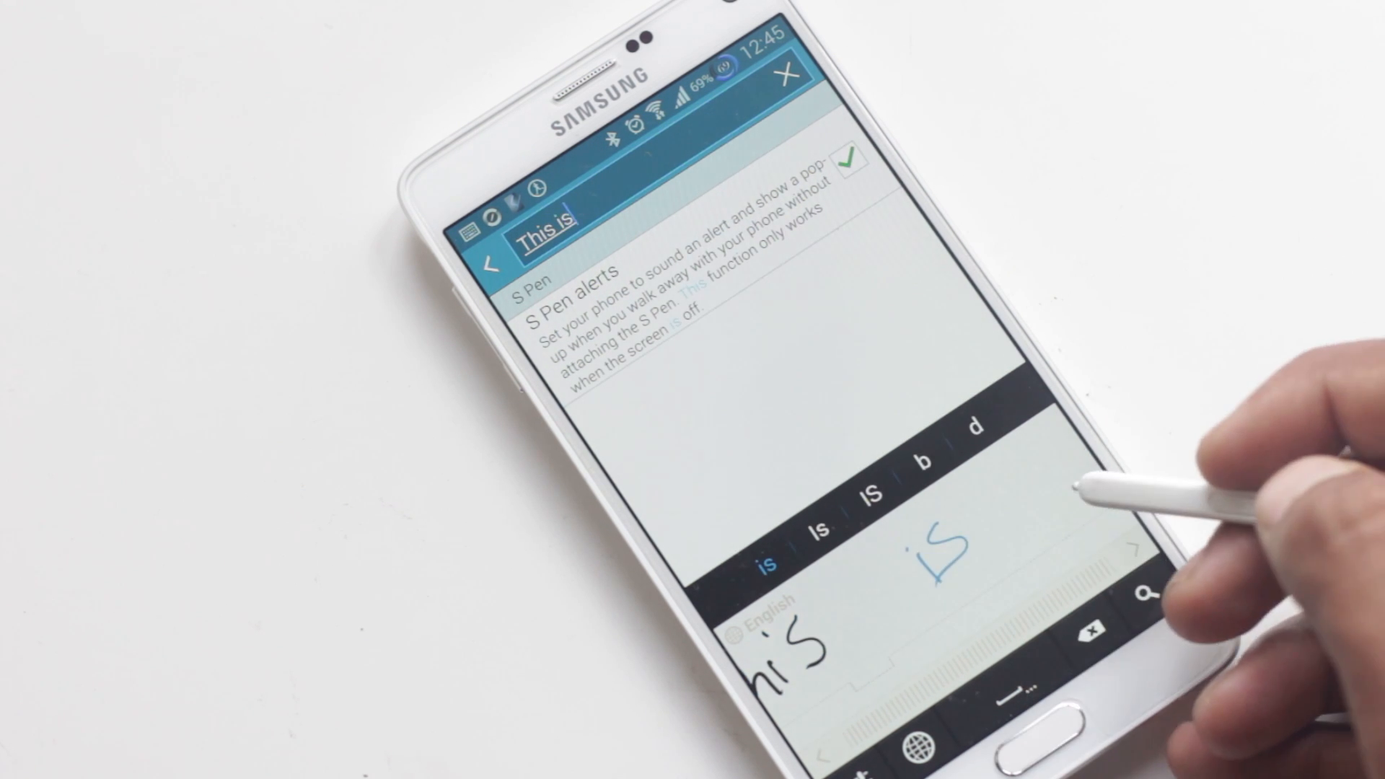
pyautogui.write('ascribe')
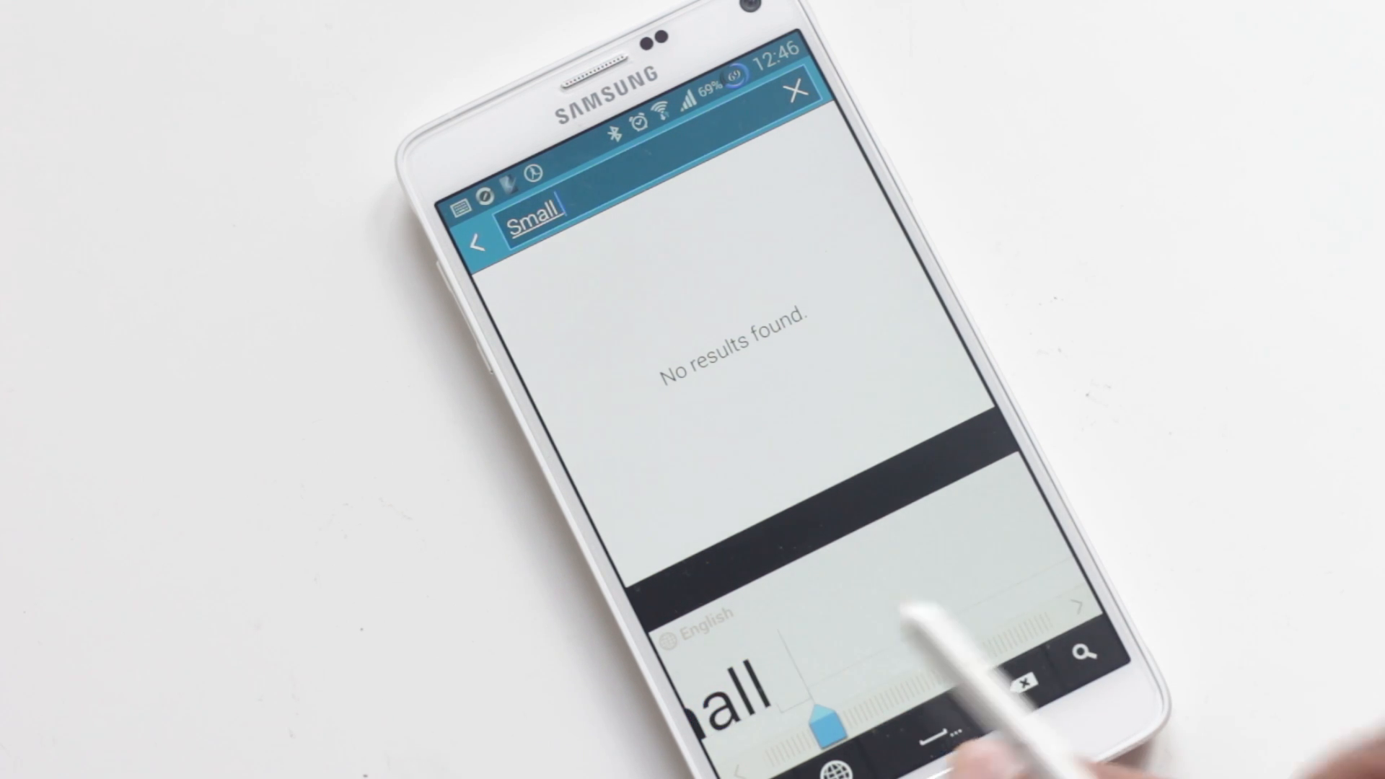
pyautogui.click(794, 94)
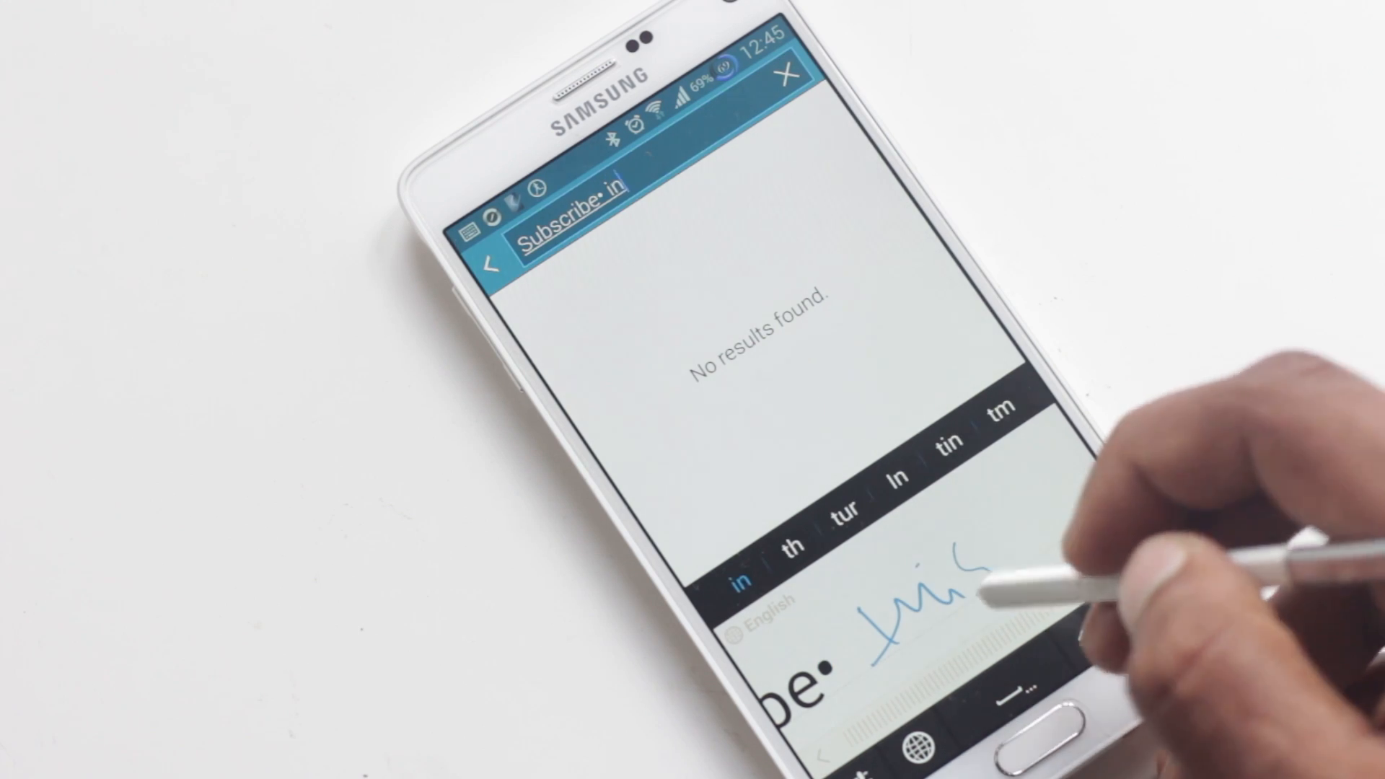
pyautogui.write('tiss')
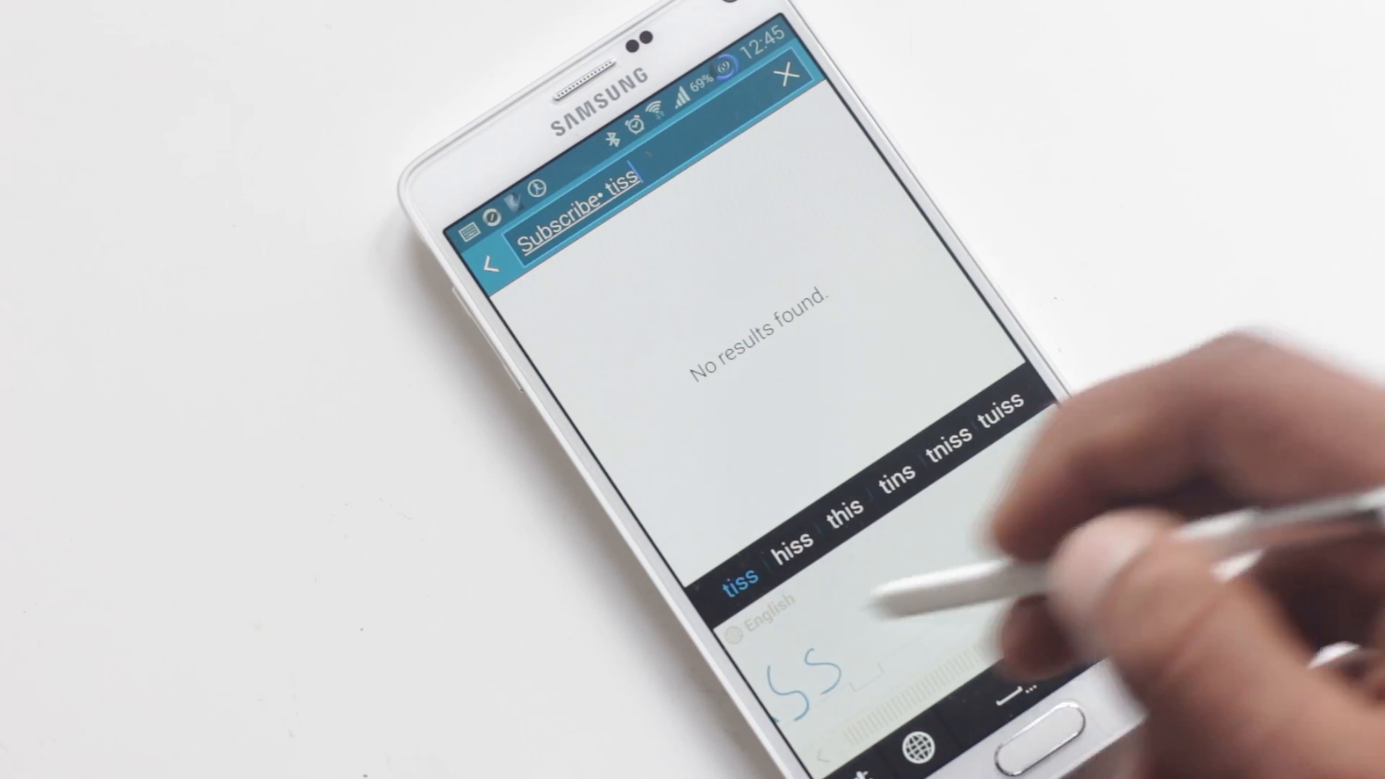